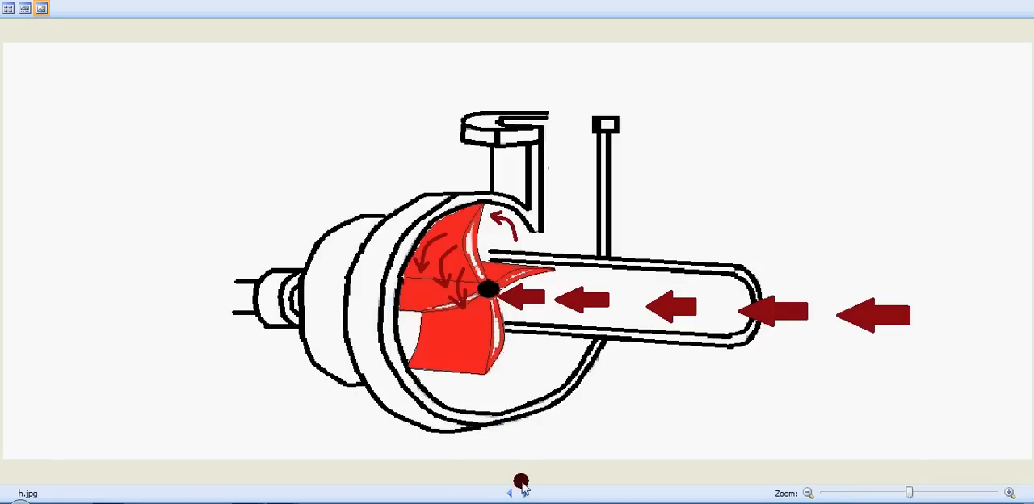
- Advance six images through the inflow and impeller-curl stages to o.jpg, labeled Suction and Discharge
left_click(523, 493)
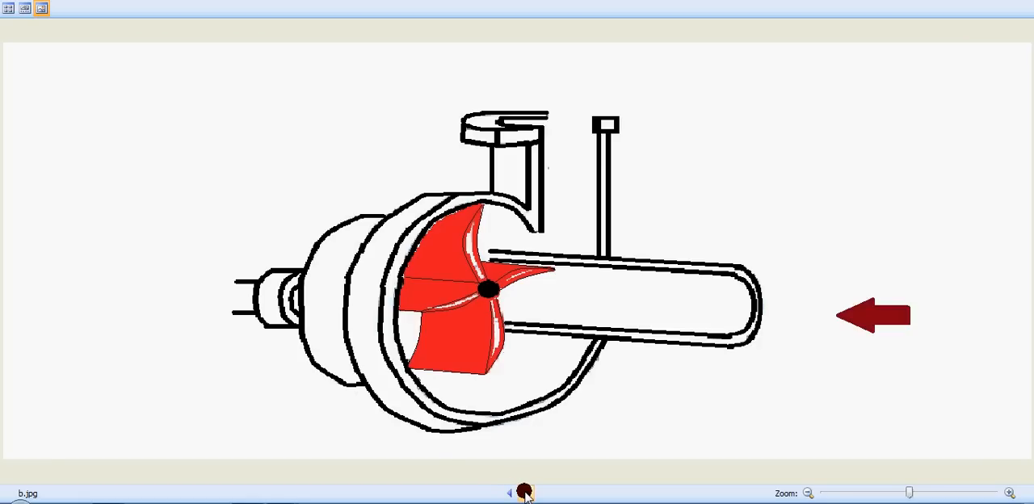
left_click(524, 493)
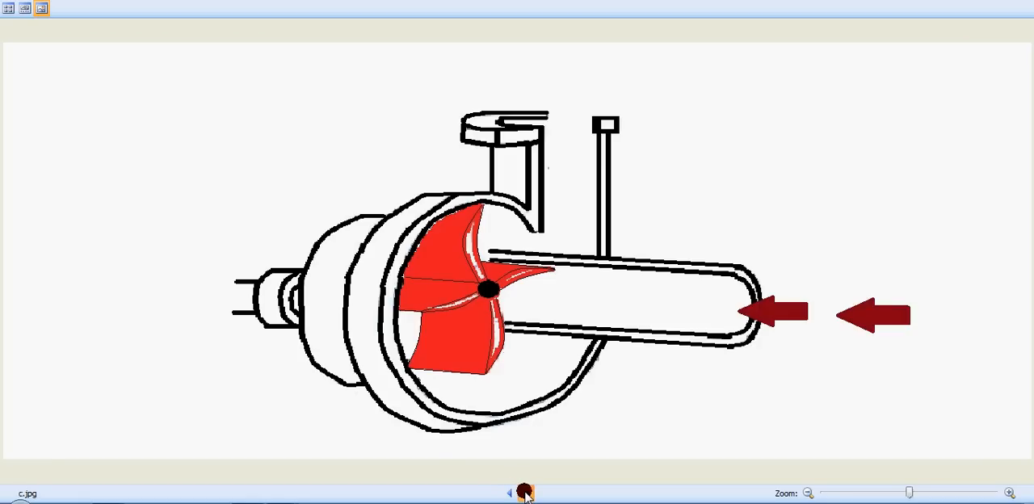
left_click(533, 493)
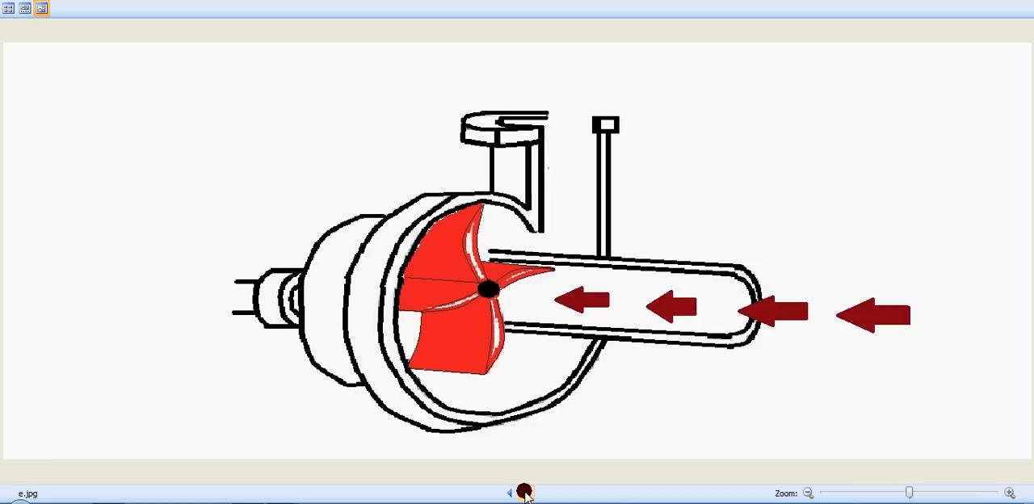
left_click(533, 493)
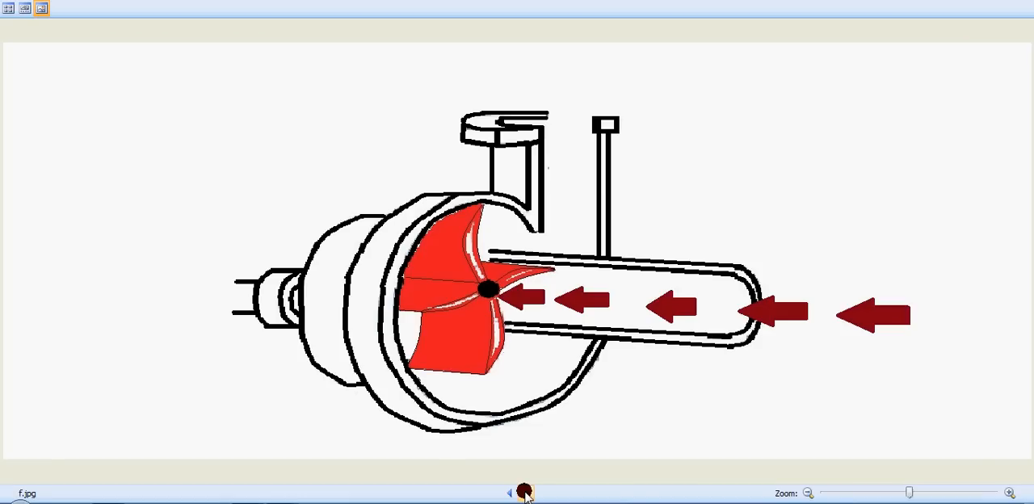
left_click(537, 493)
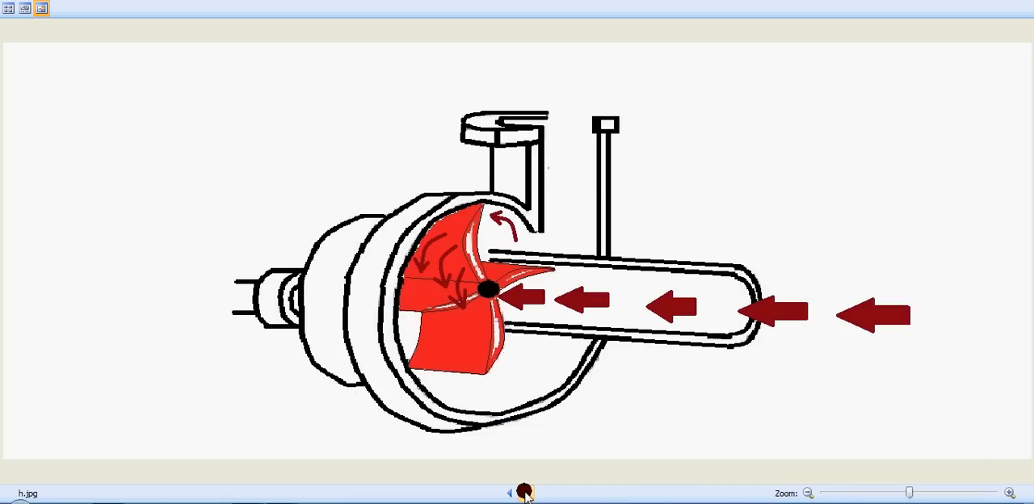
left_click(534, 493)
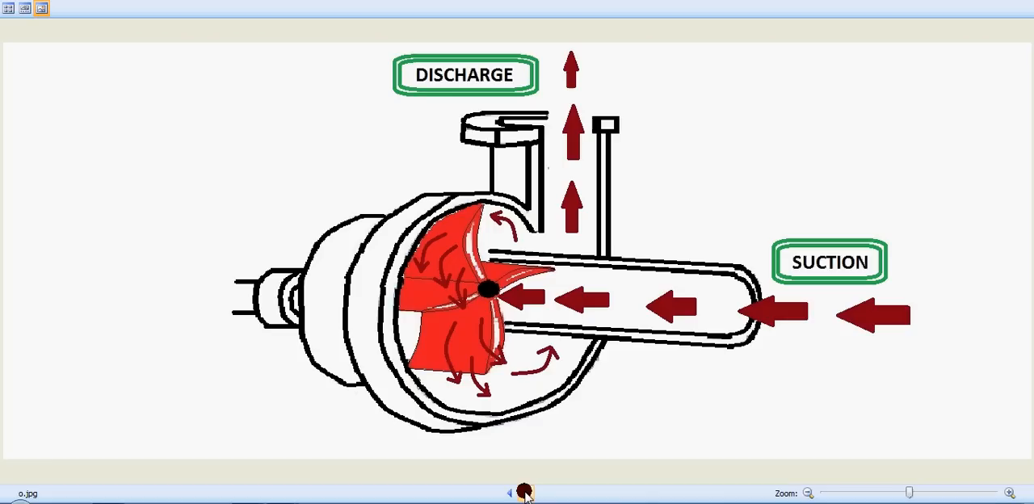
- Advance to Q_2.jpg, showing the volute casing shaded yellow and labeled
left_click(524, 493)
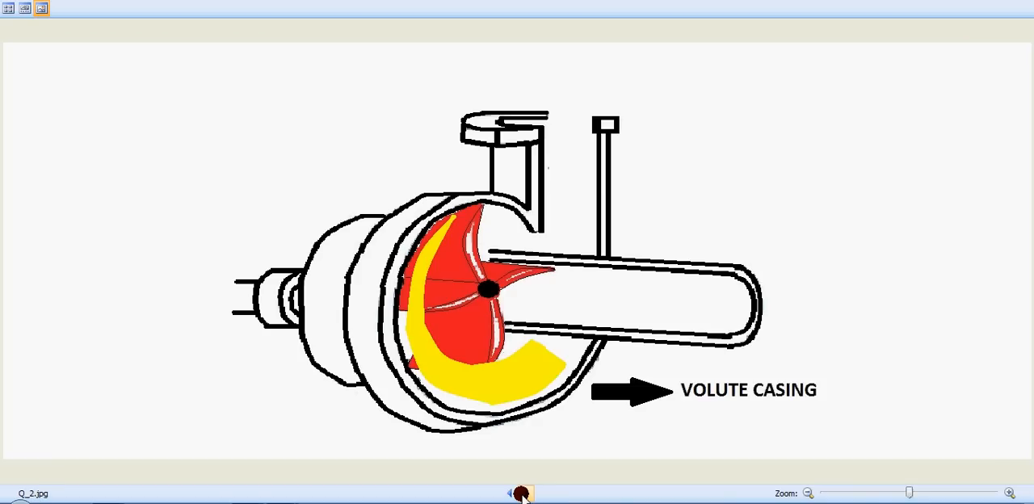
left_click(523, 494)
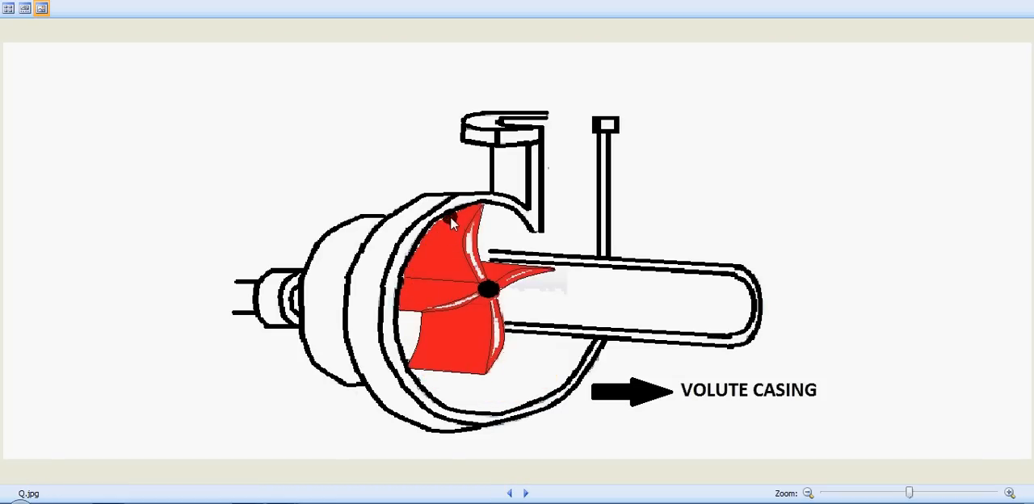
mouse_move(443, 228)
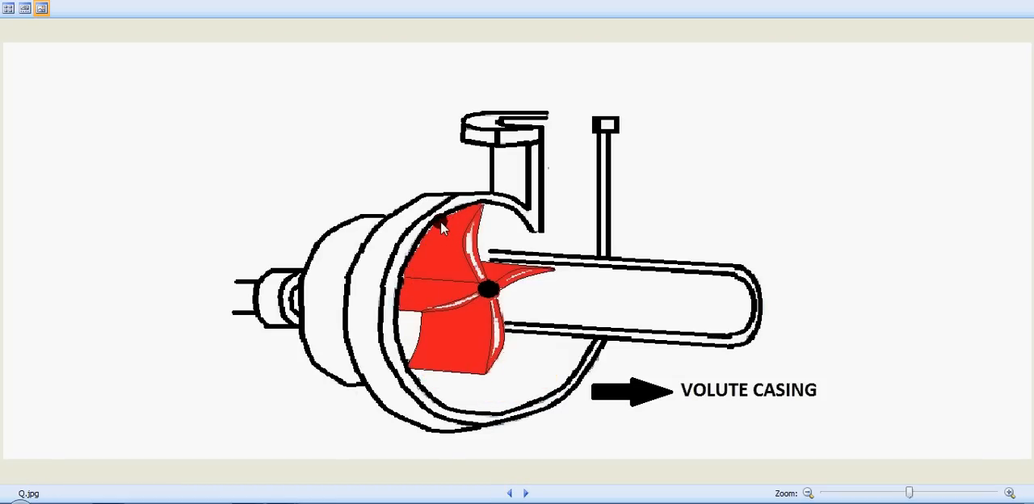
mouse_move(451, 222)
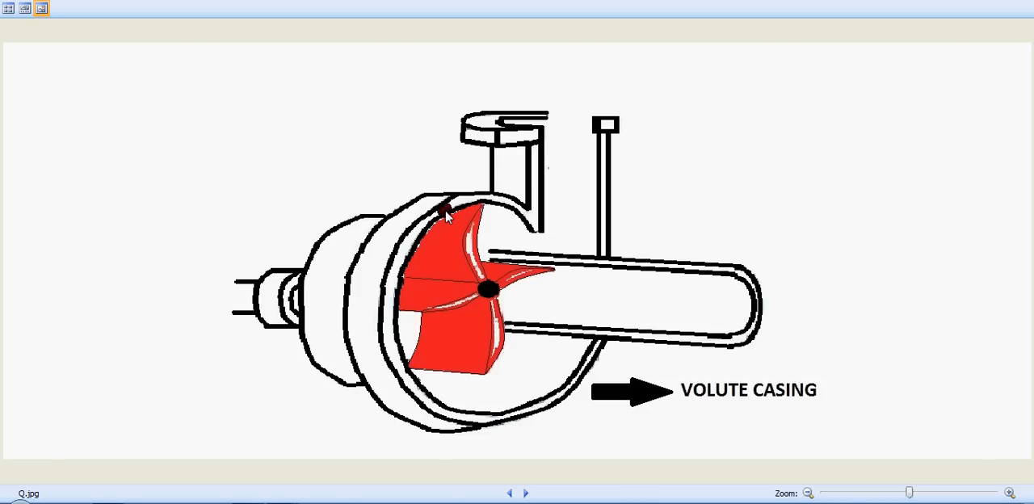
mouse_move(432, 251)
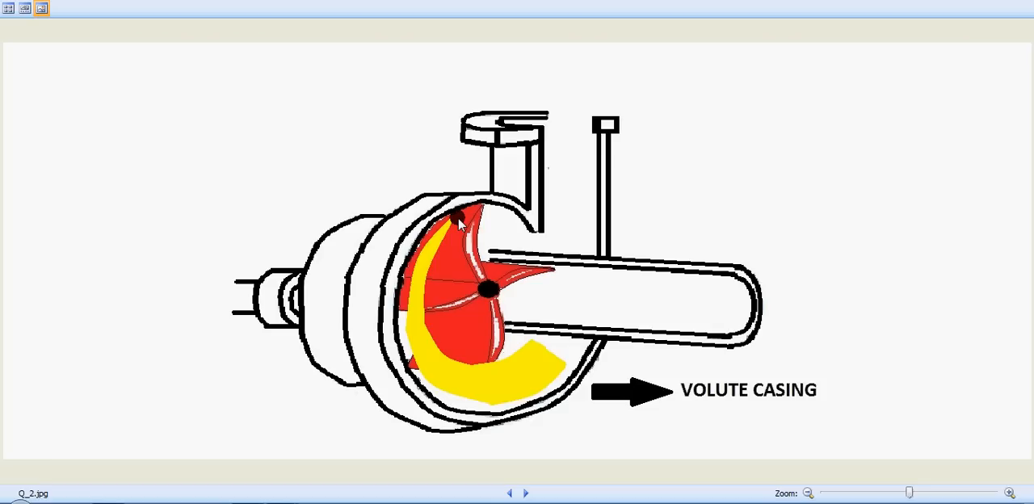
mouse_move(436, 247)
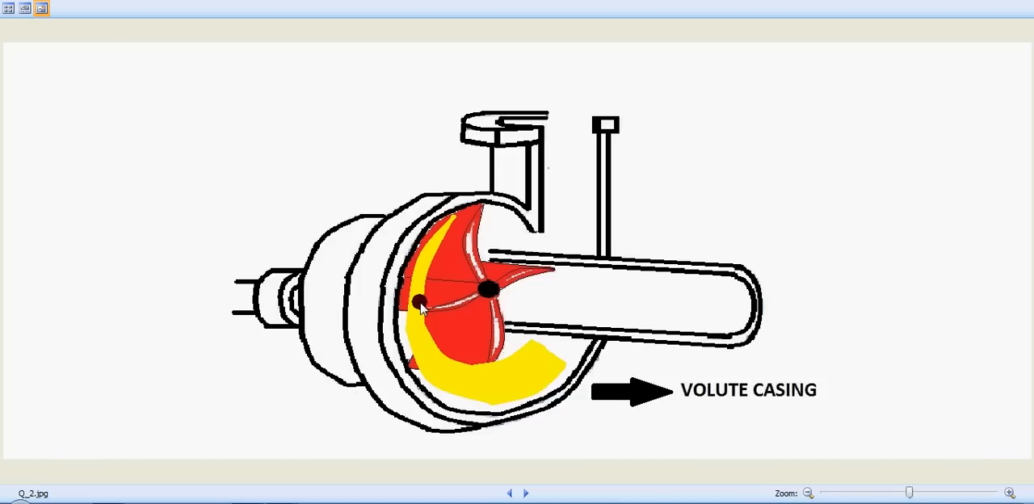
mouse_move(424, 347)
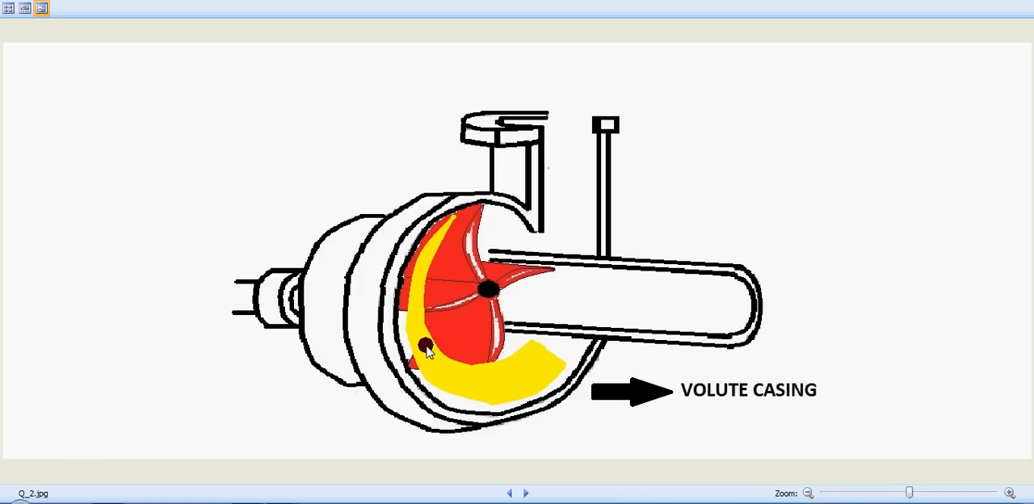
mouse_move(445, 375)
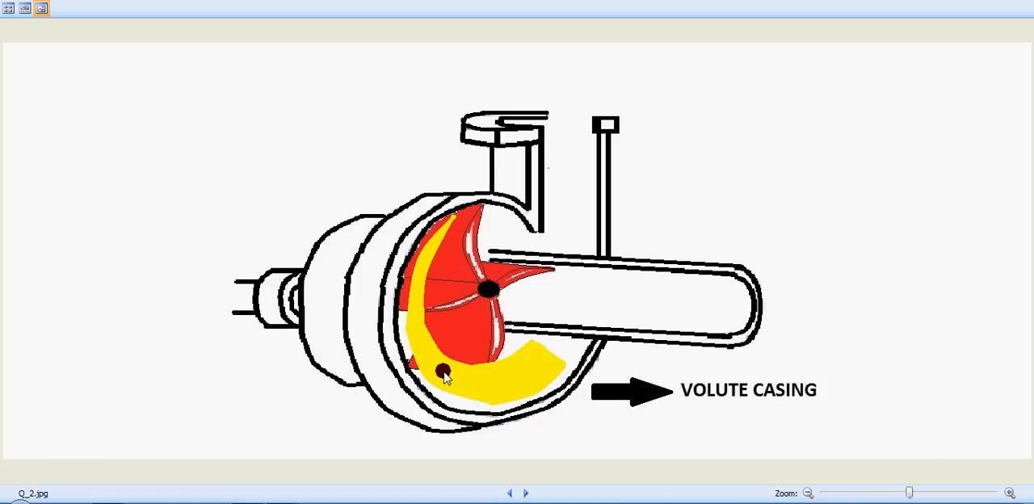
mouse_move(459, 386)
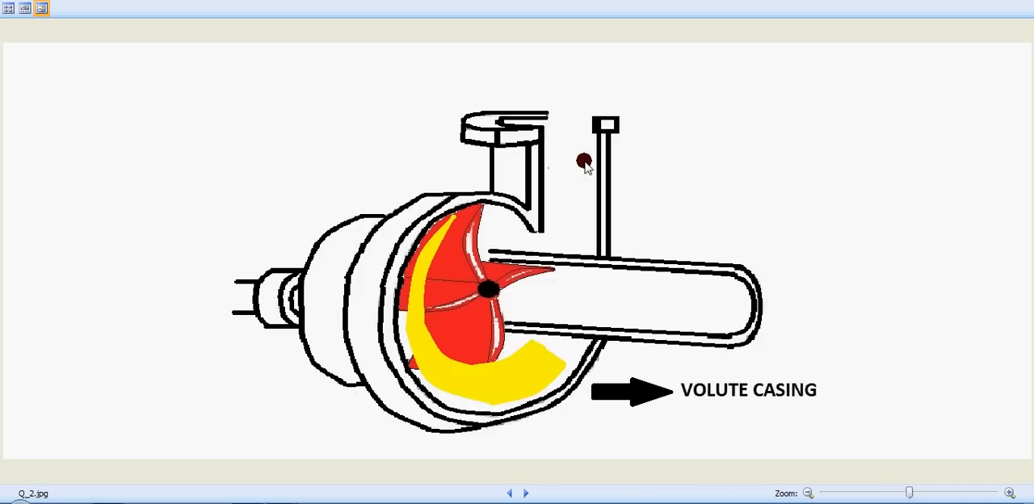
mouse_move(586, 184)
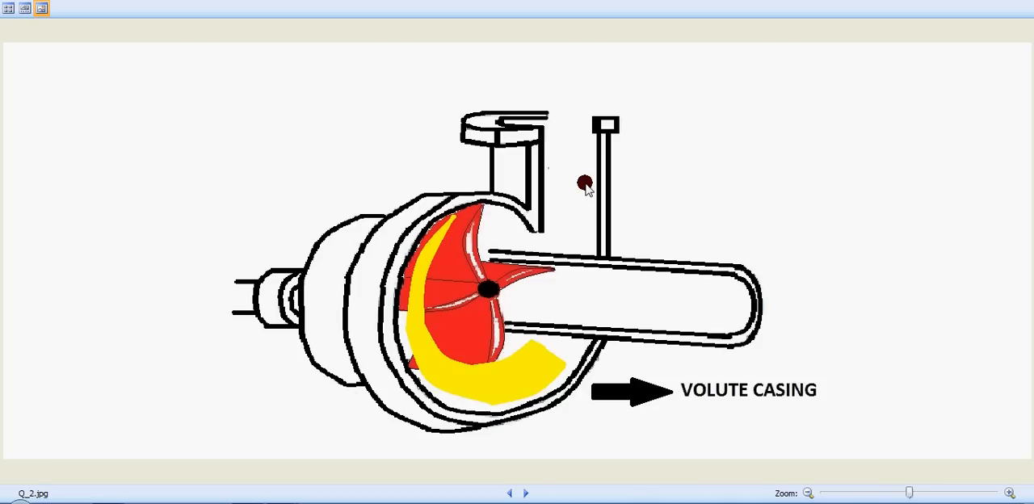
mouse_move(532, 464)
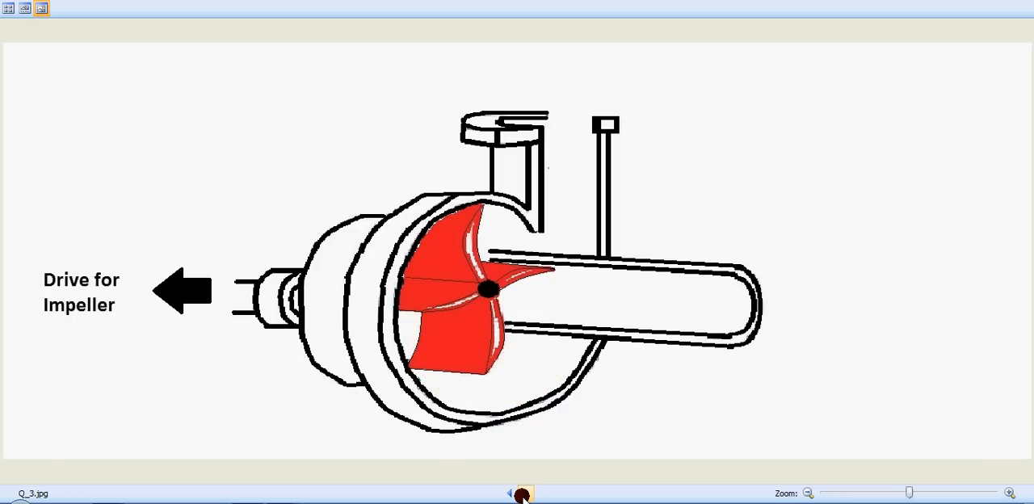
mouse_move(263, 311)
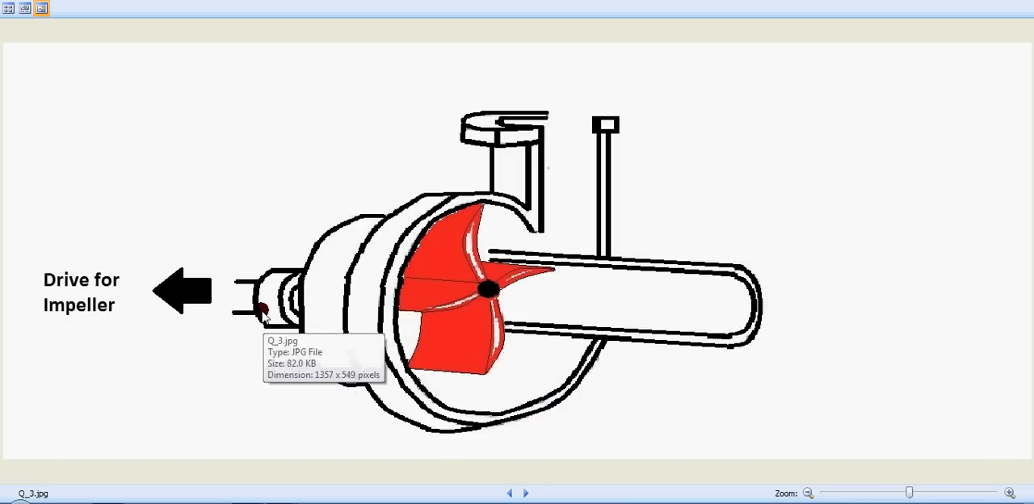
mouse_move(362, 299)
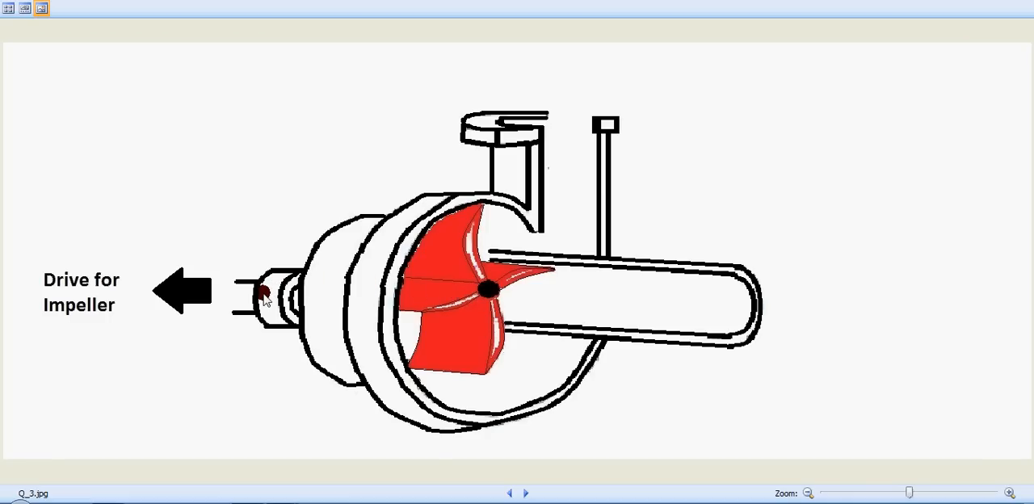
mouse_move(529, 485)
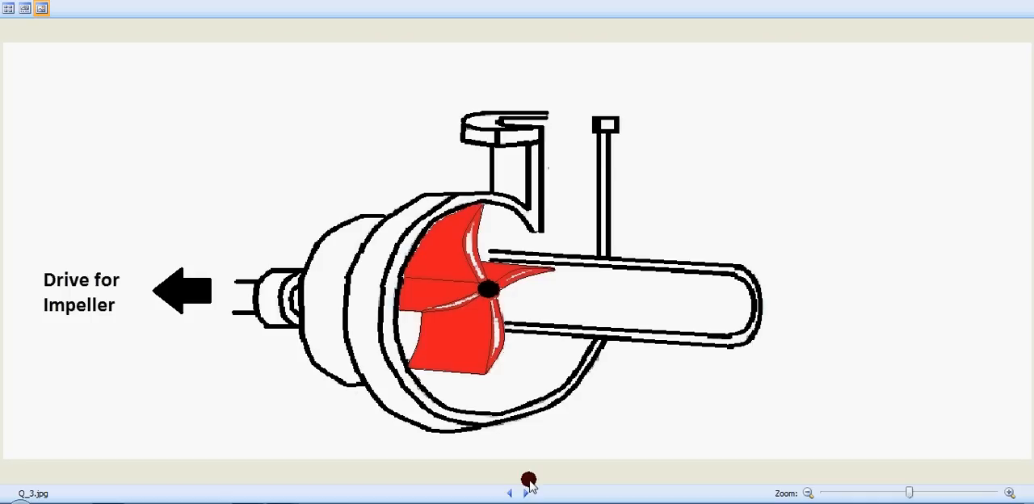
- Advance from the Eye End diagram through the suction and impeller flow slides to W.jpg
left_click(525, 493)
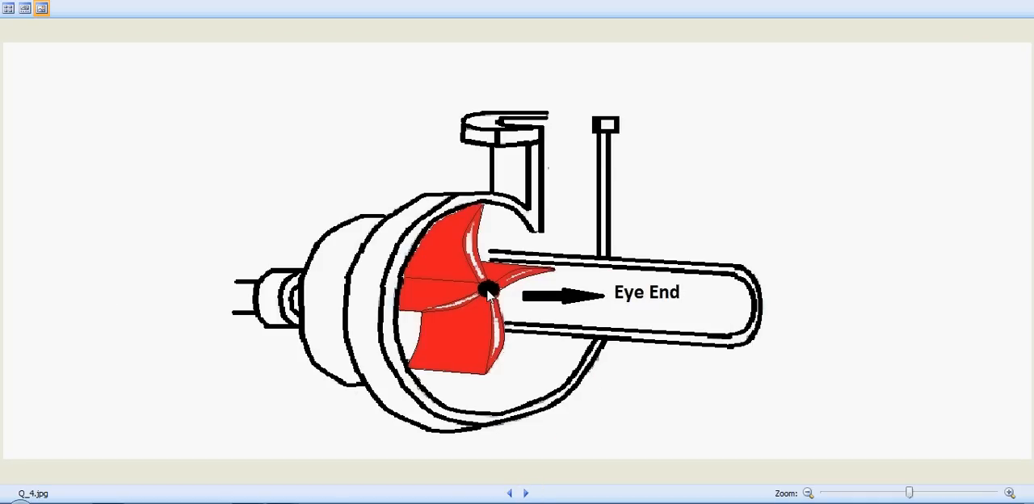
mouse_move(673, 306)
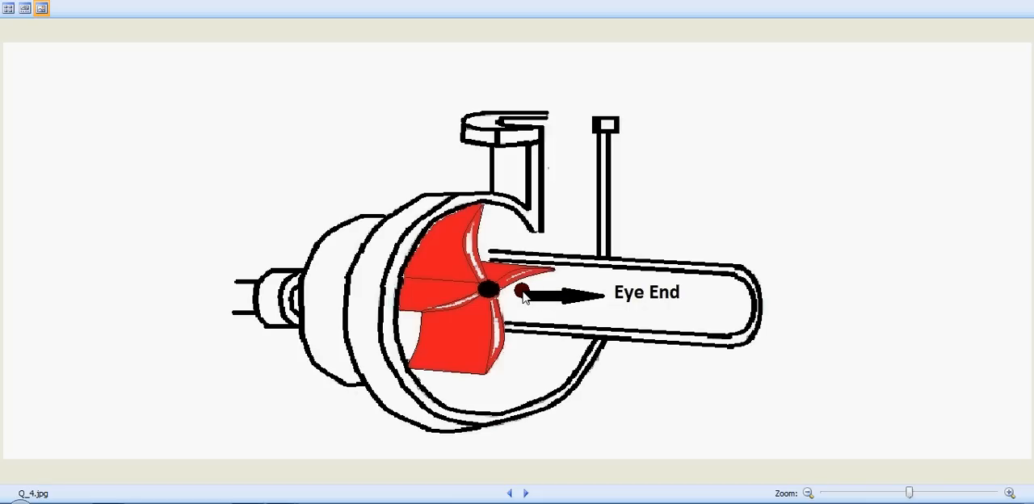
mouse_move(501, 287)
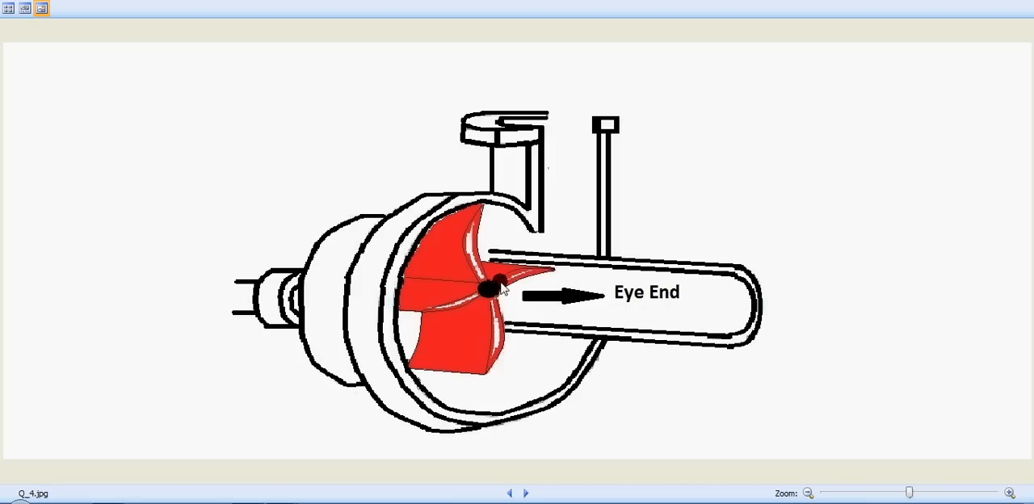
mouse_move(259, 306)
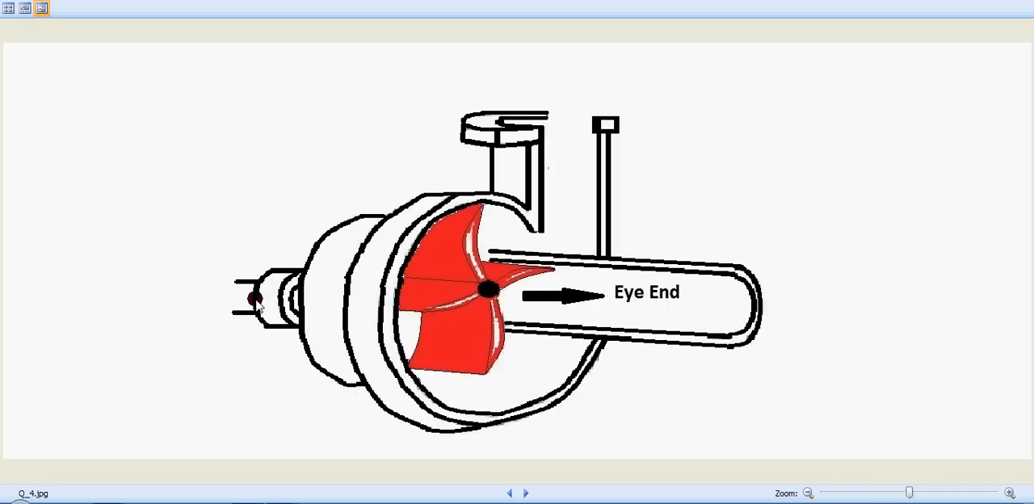
mouse_move(530, 425)
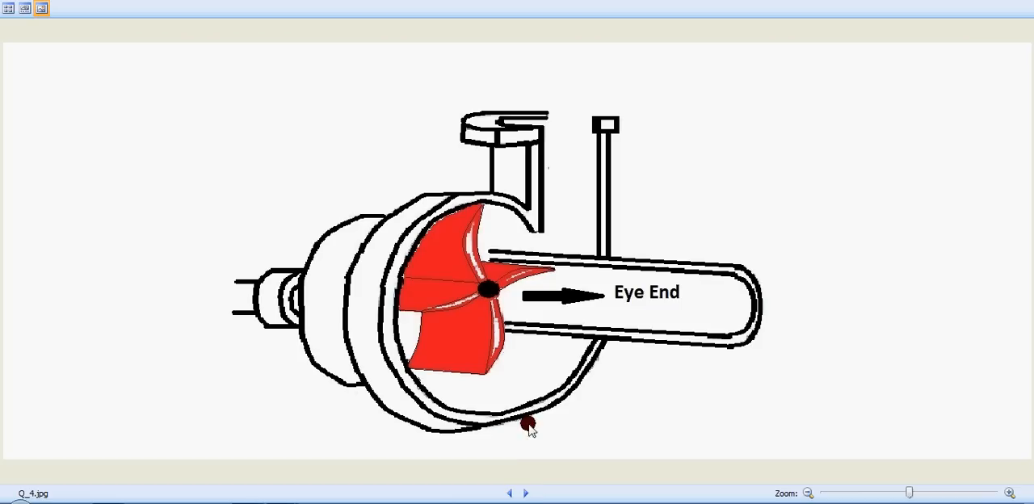
left_click(525, 493)
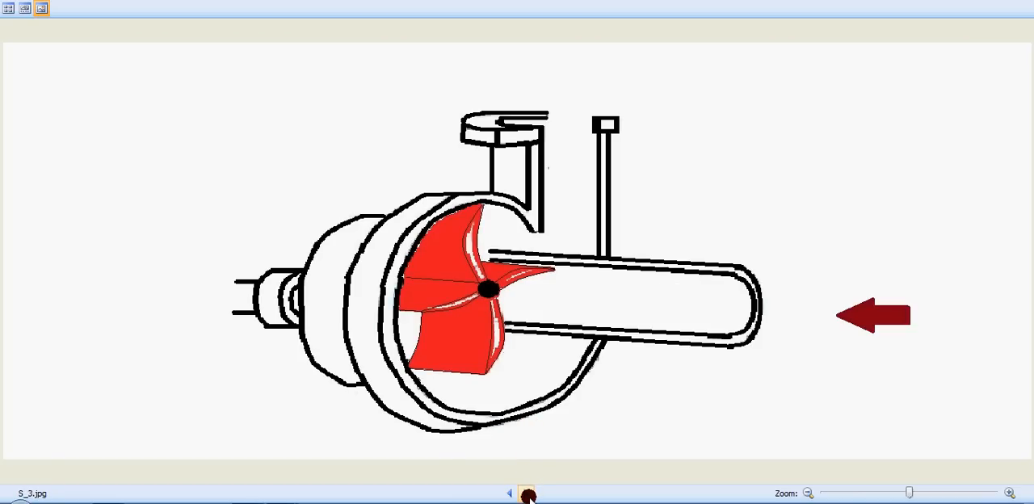
left_click(526, 494)
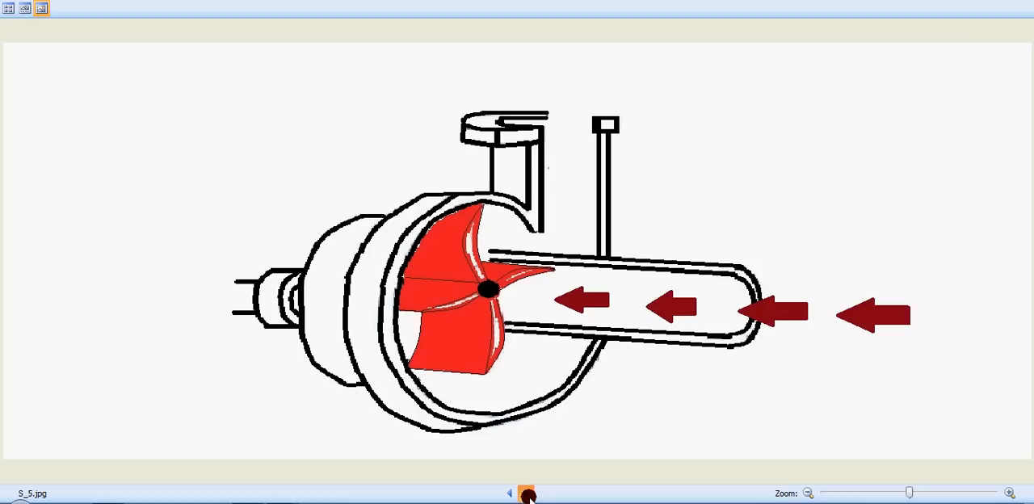
left_click(524, 494)
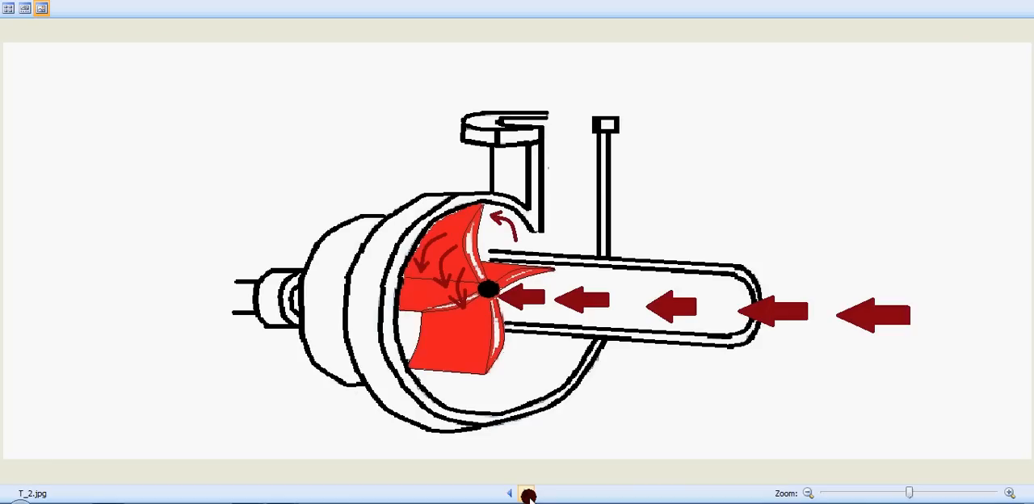
left_click(544, 494)
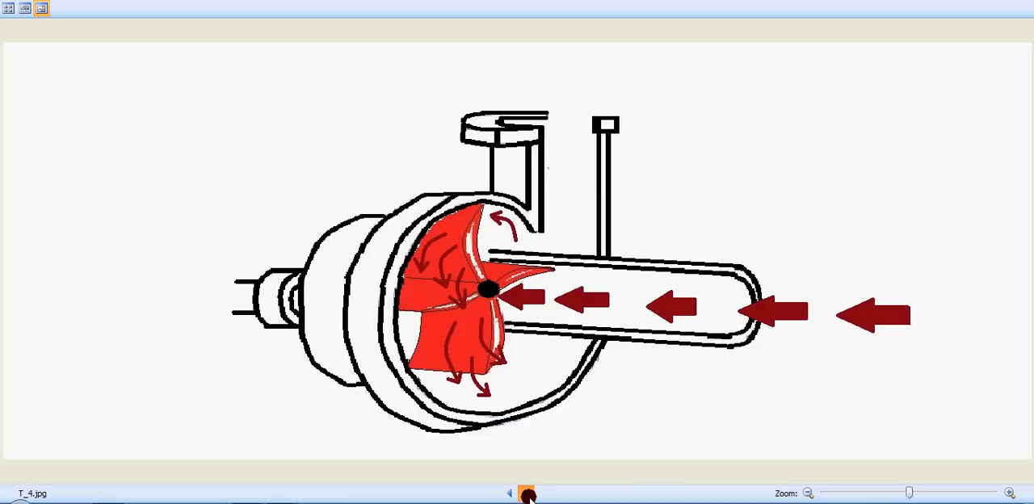
left_click(524, 494)
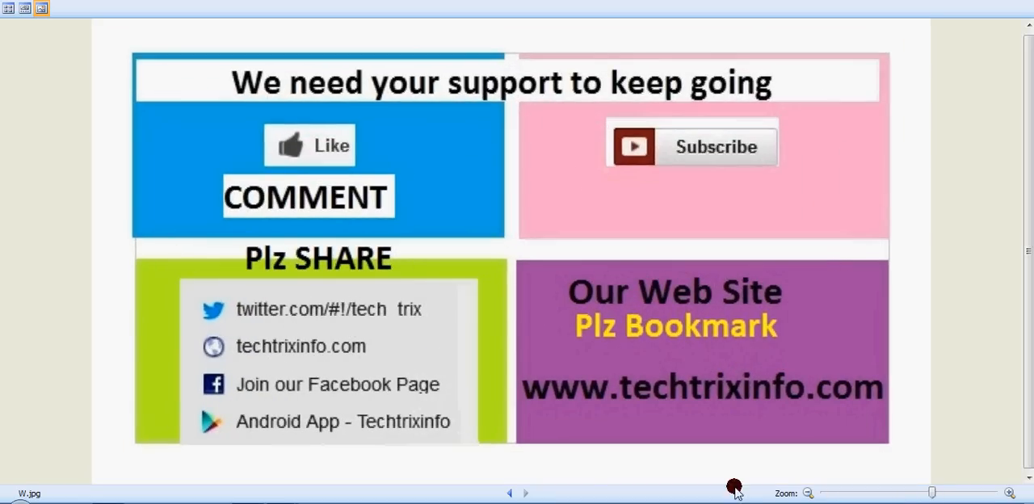
mouse_move(576, 456)
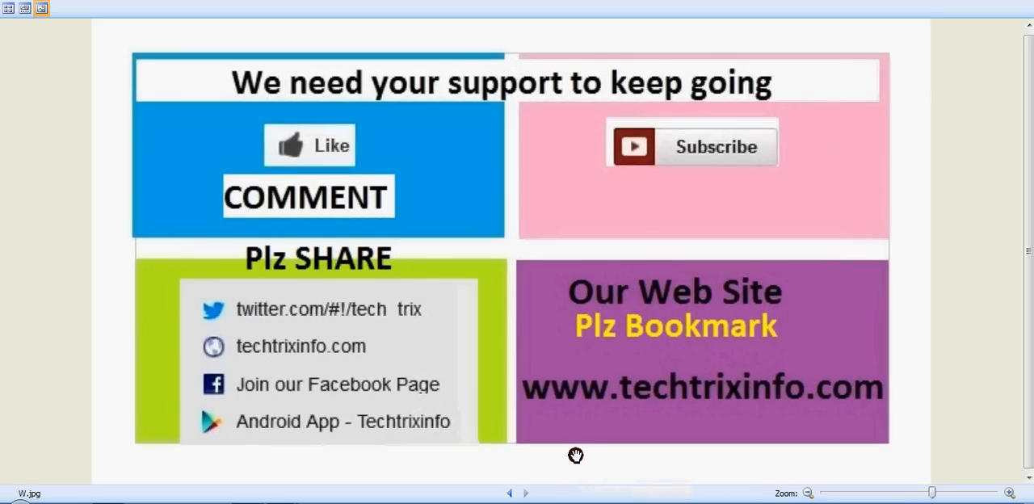
mouse_move(678, 159)
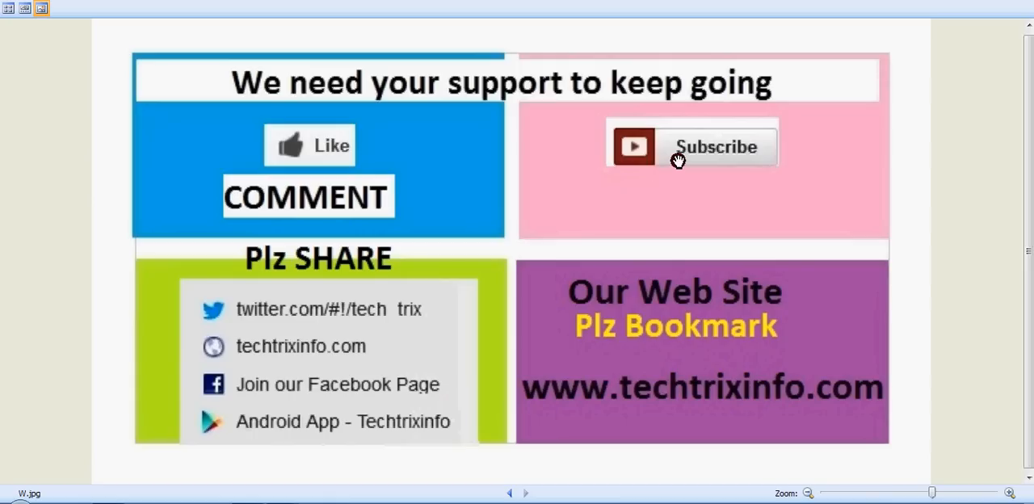
mouse_move(315, 315)
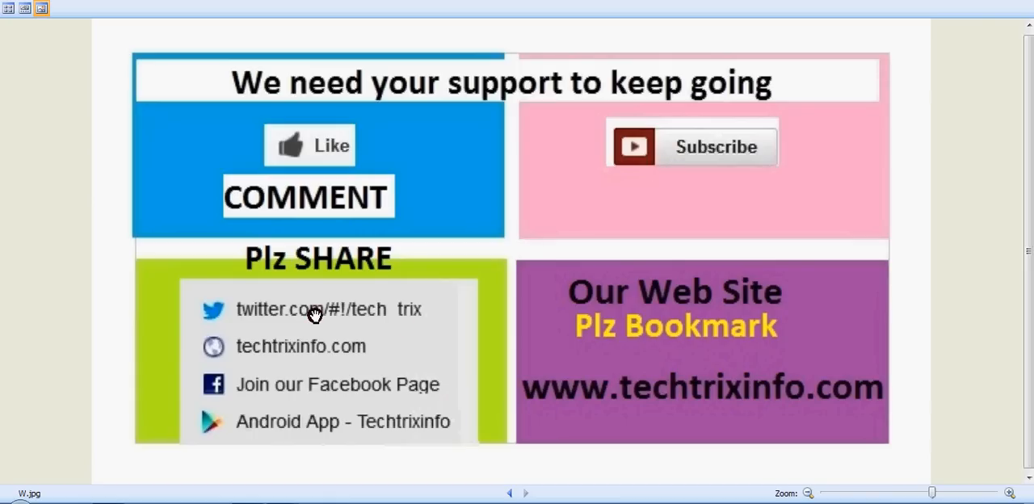
mouse_move(354, 313)
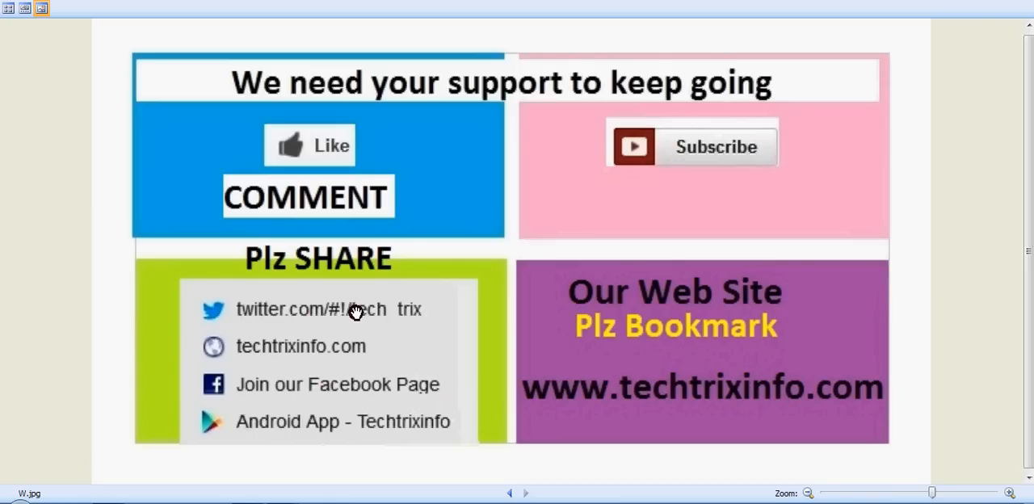
mouse_move(375, 435)
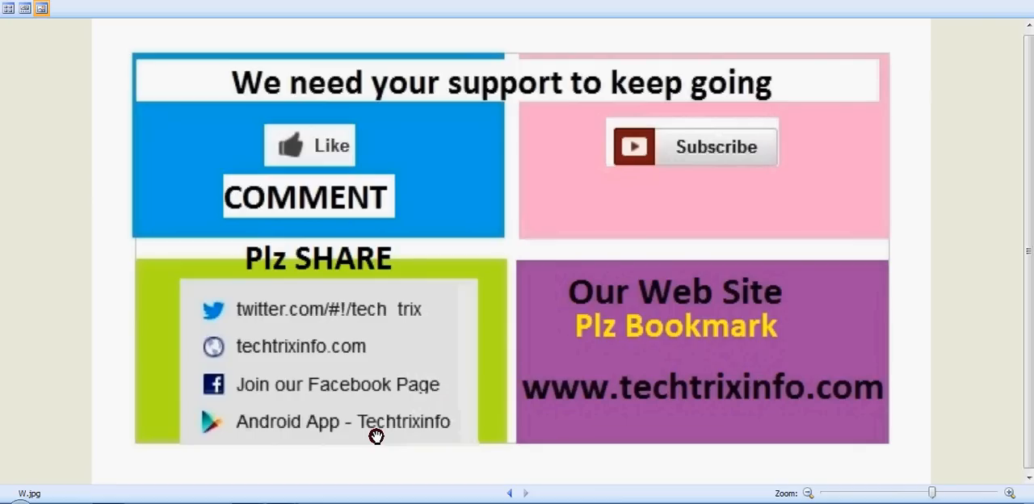
mouse_move(660, 420)
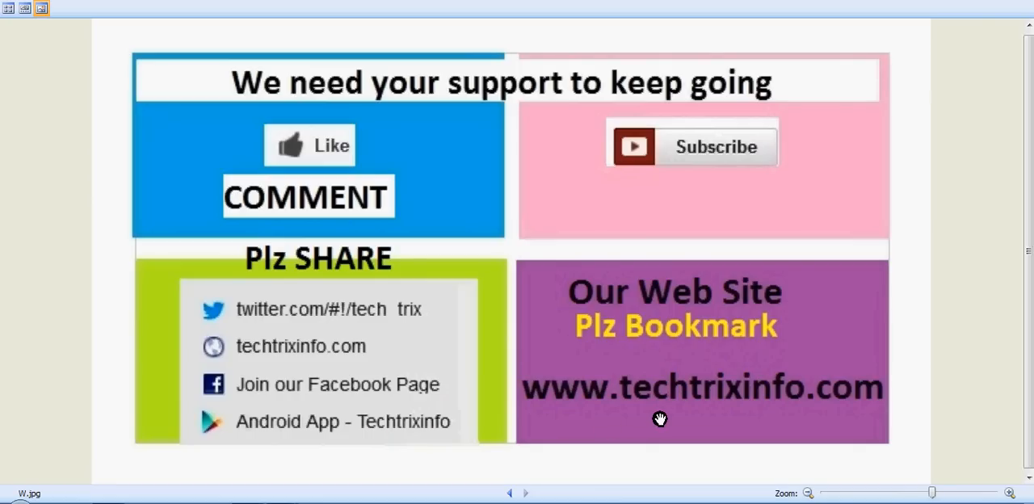